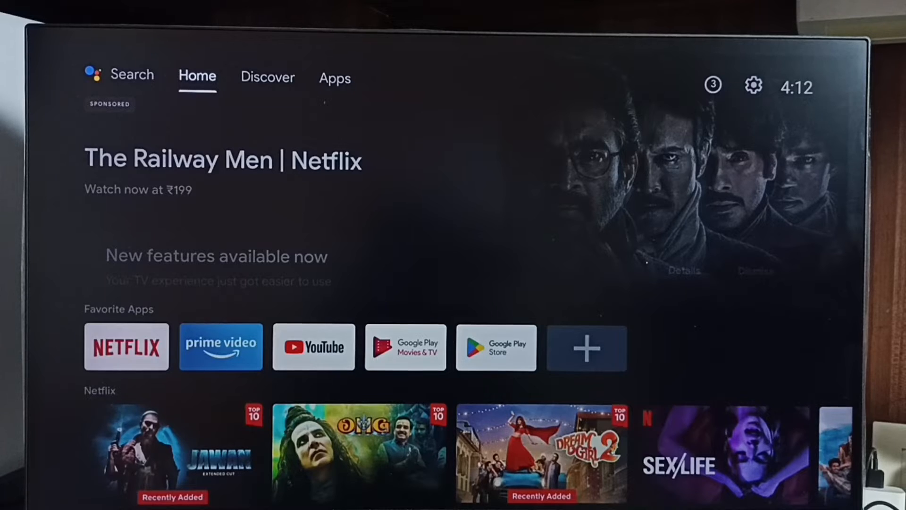
Open the TV Settings menu from the gear icon on the Apps tab
{"action": "left_click", "coordinate": [335, 78]}
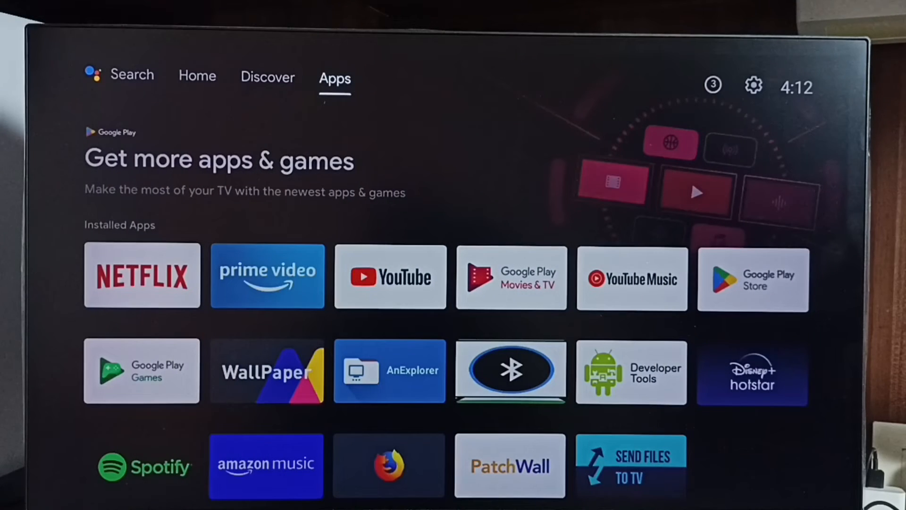
{"action": "mouse_move", "coordinate": [753, 85]}
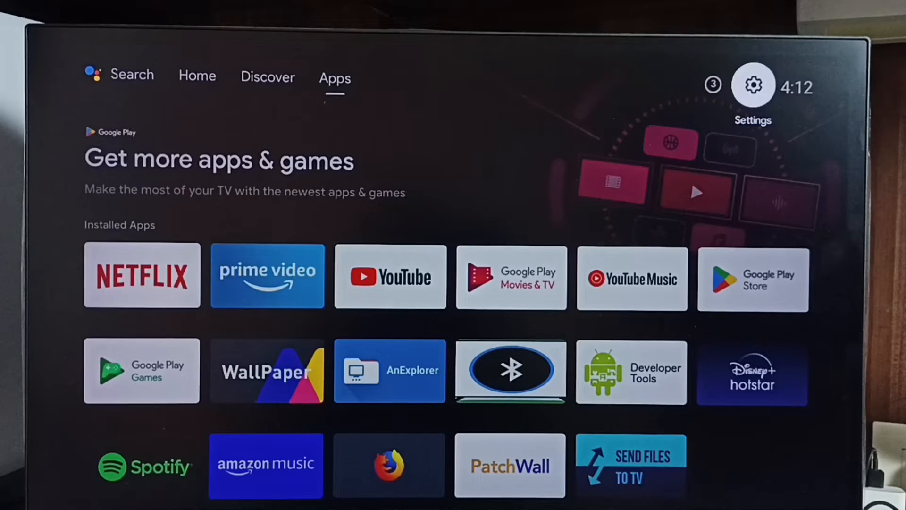
{"action": "left_click", "coordinate": [752, 85]}
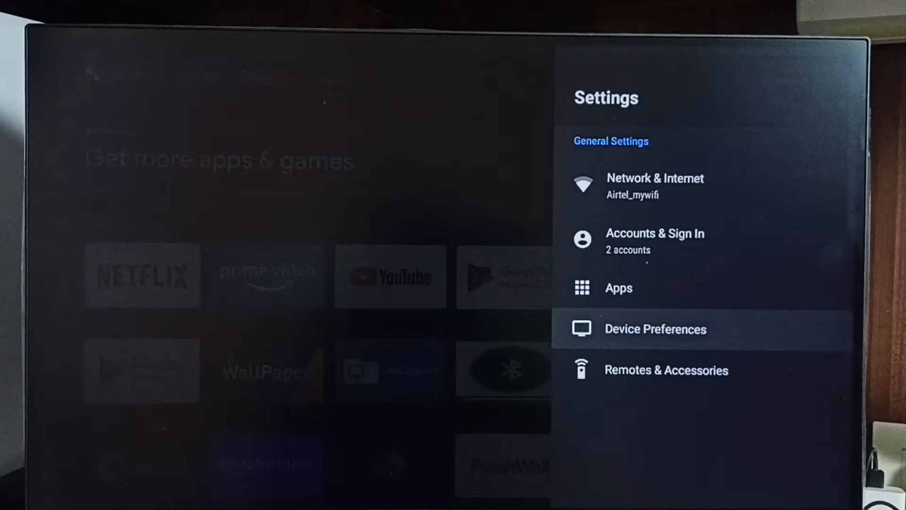
Open Device Preferences and scroll through the About page's TV details
{"action": "left_click", "coordinate": [655, 329]}
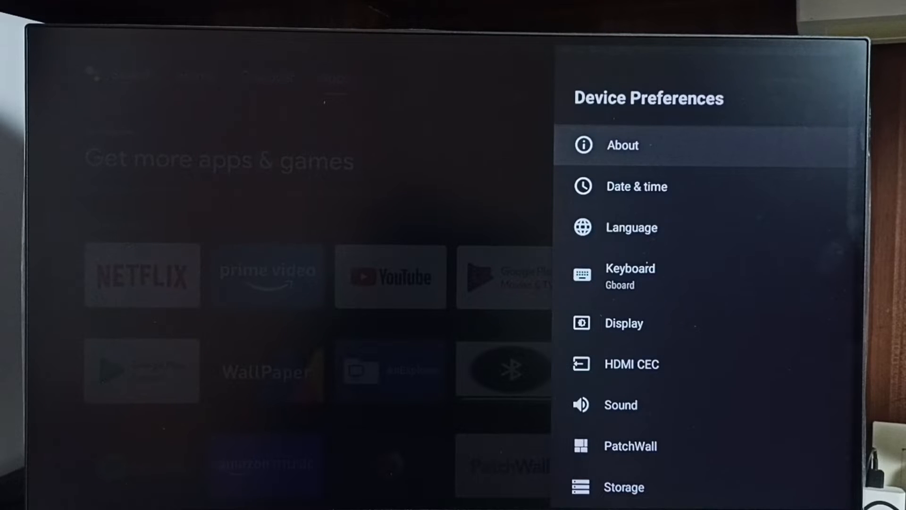
{"action": "left_click", "coordinate": [622, 145]}
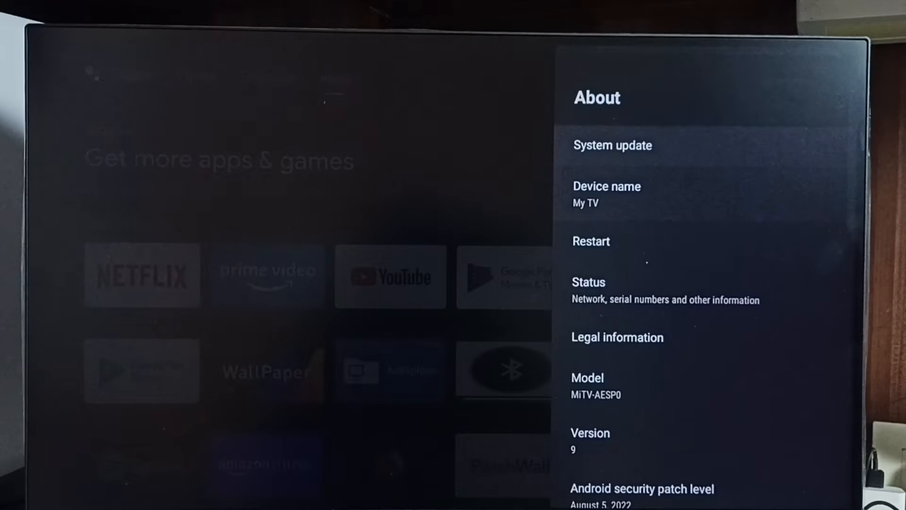
{"action": "scroll", "scroll_direction": "down", "scroll_amount": 3}
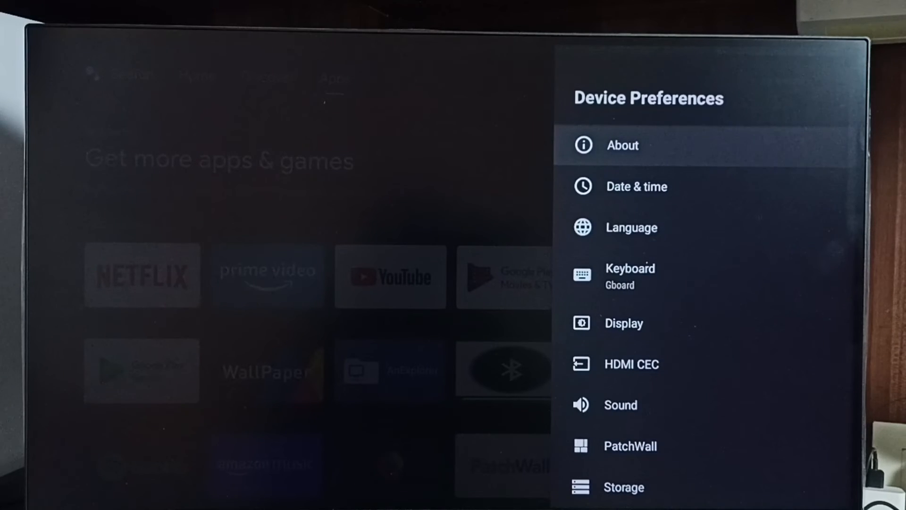
Scroll down Device Preferences and open the enabled Developer options page
{"action": "scroll", "scroll_direction": "down", "scroll_amount": 3}
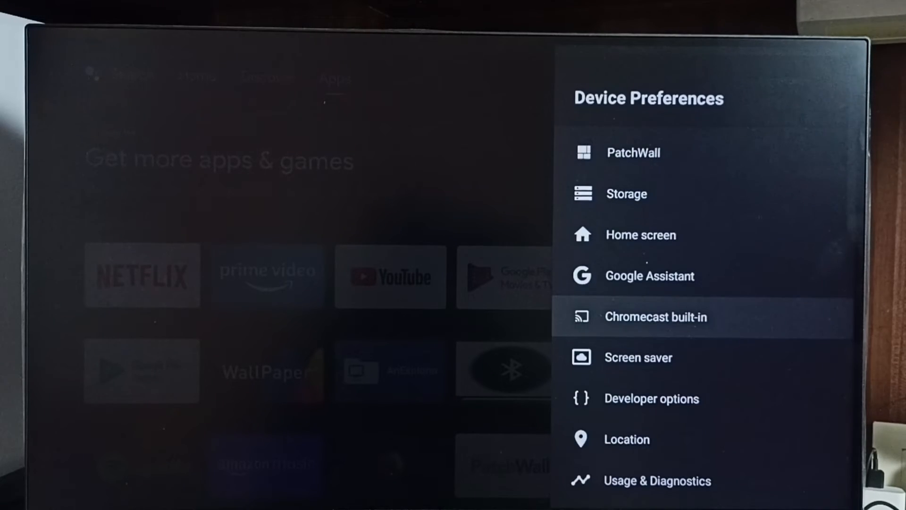
{"action": "scroll", "scroll_direction": "down", "scroll_amount": 3}
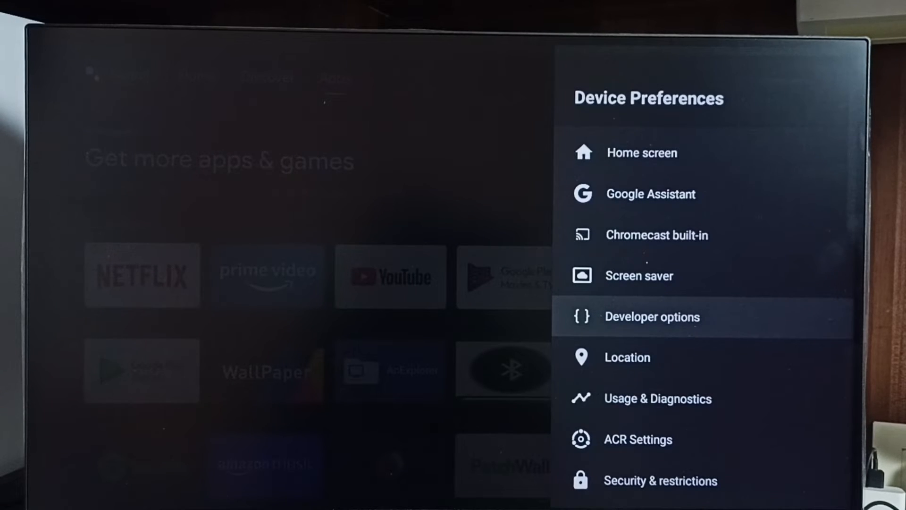
{"action": "left_click", "coordinate": [652, 316]}
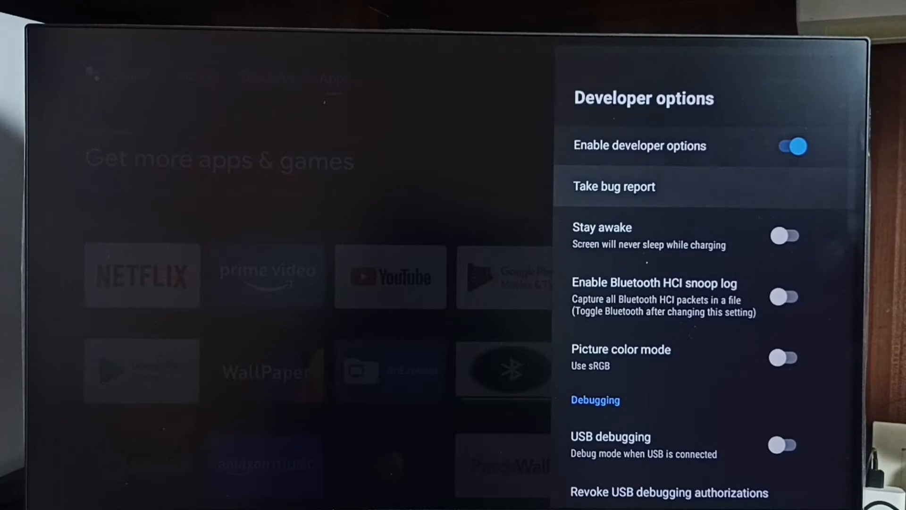
{"action": "scroll", "scroll_direction": "down", "scroll_amount": 3}
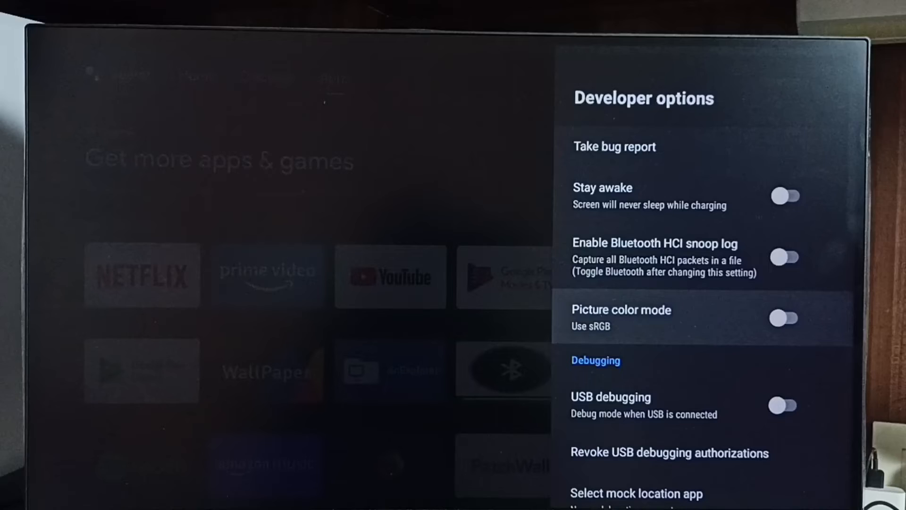
Enable USB debugging, confirm the Allow USB debugging prompt, then switch it off
{"action": "scroll", "scroll_direction": "down", "scroll_amount": 3}
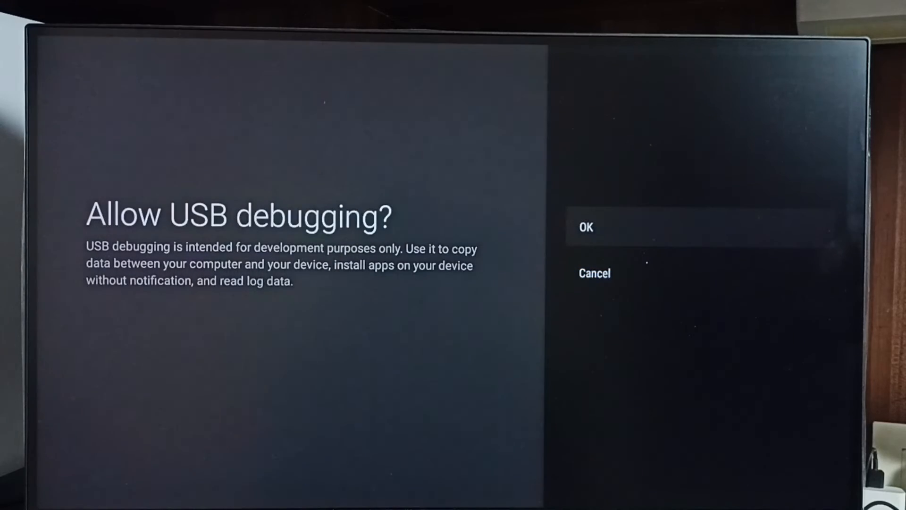
{"action": "left_click", "coordinate": [586, 227]}
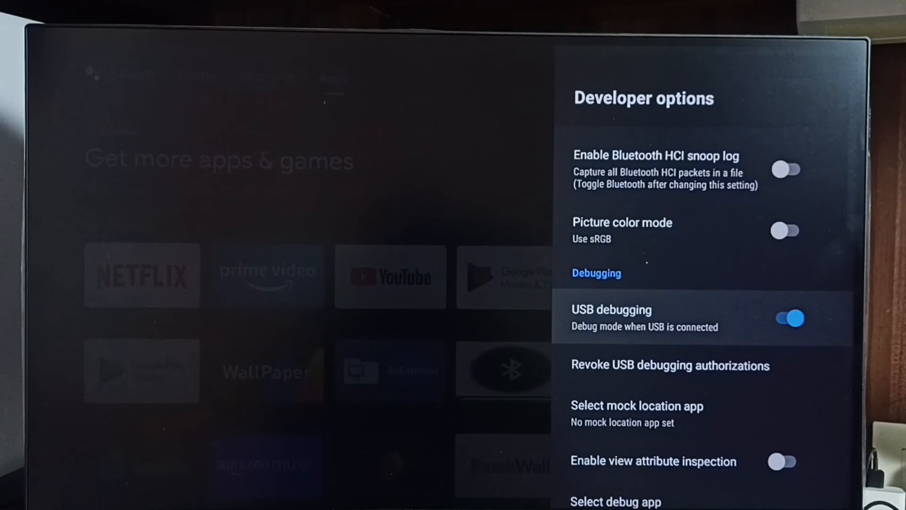
{"action": "scroll", "scroll_direction": "down", "scroll_amount": 3}
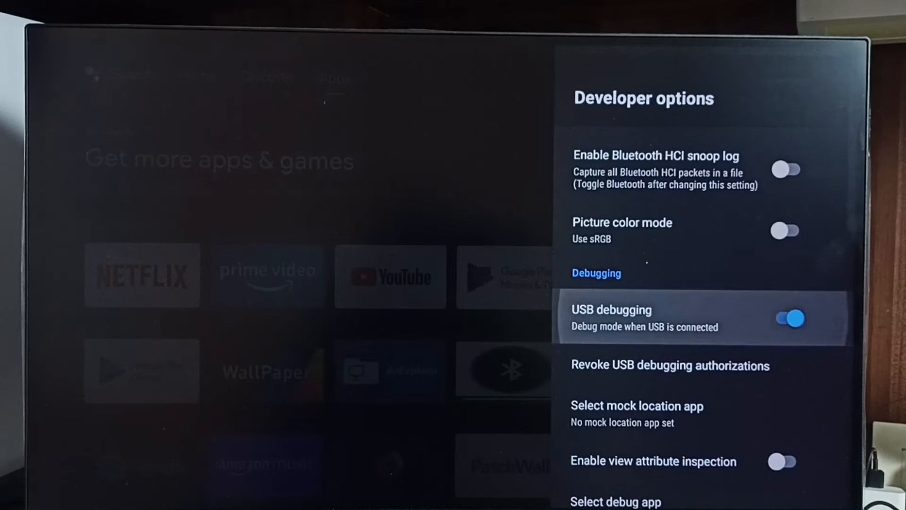
{"action": "left_click", "coordinate": [788, 317]}
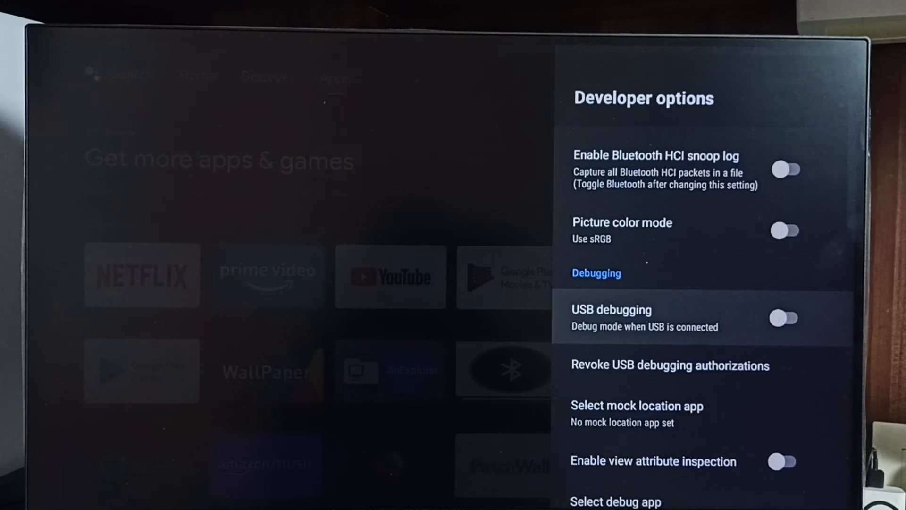
Turn off Enable developer options and check Device Preferences no longer lists Developer options
{"action": "scroll", "scroll_direction": "down", "scroll_amount": 3}
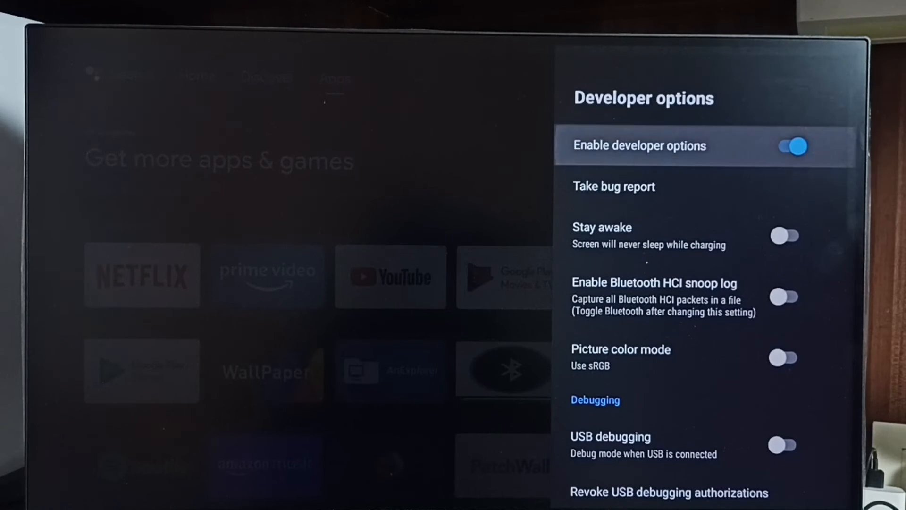
{"action": "left_click", "coordinate": [789, 146]}
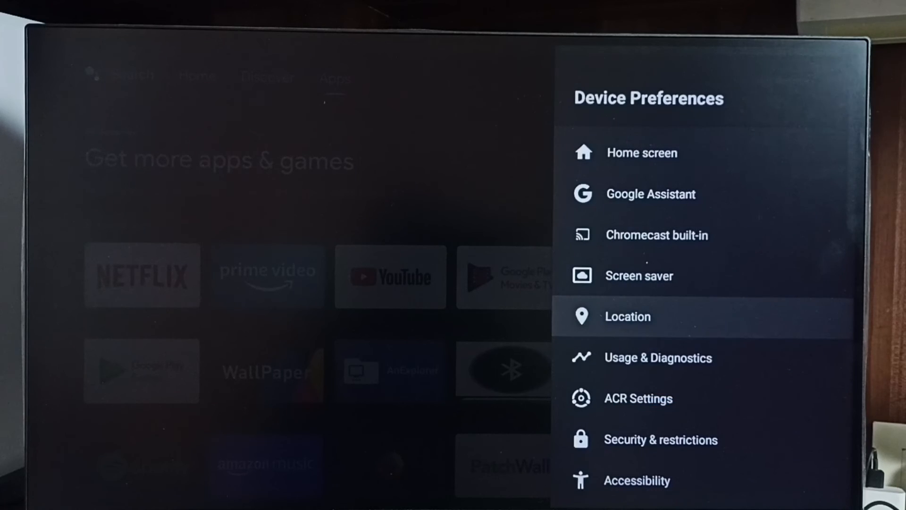
{"action": "scroll", "scroll_direction": "down", "scroll_amount": 3}
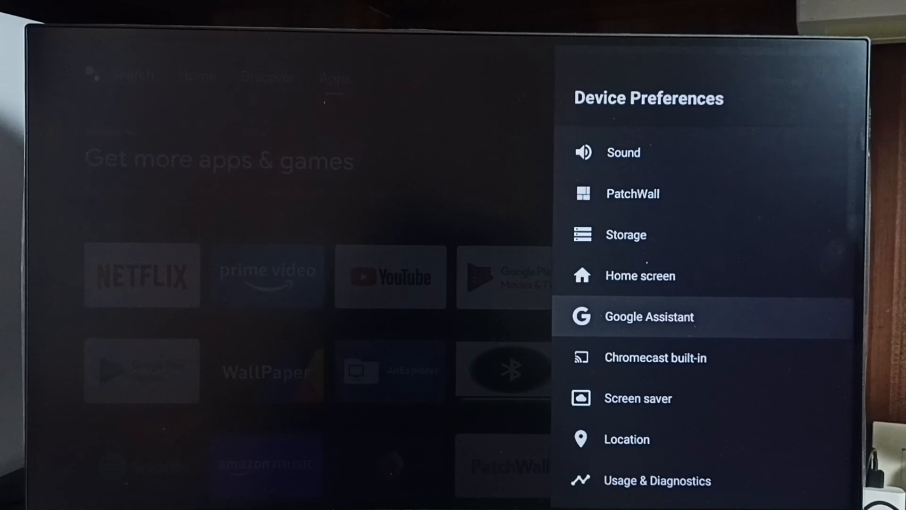
{"action": "scroll", "scroll_direction": "down", "scroll_amount": 3}
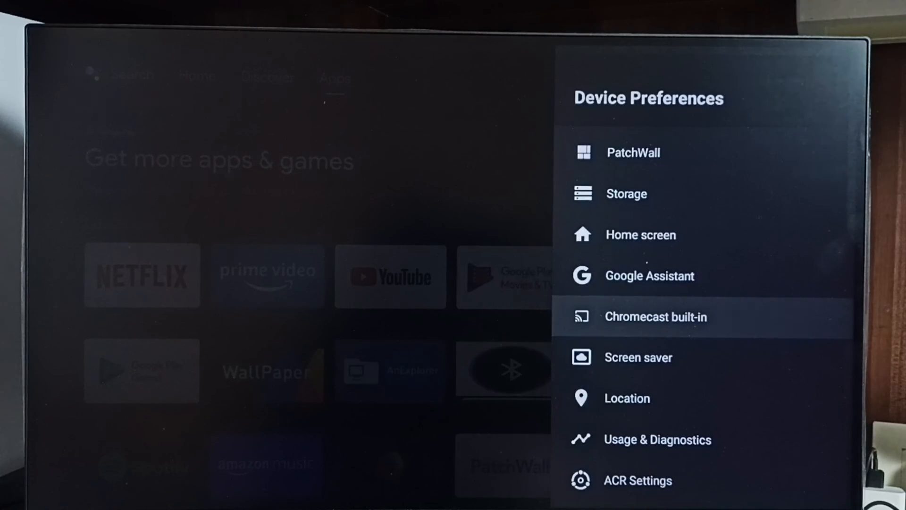